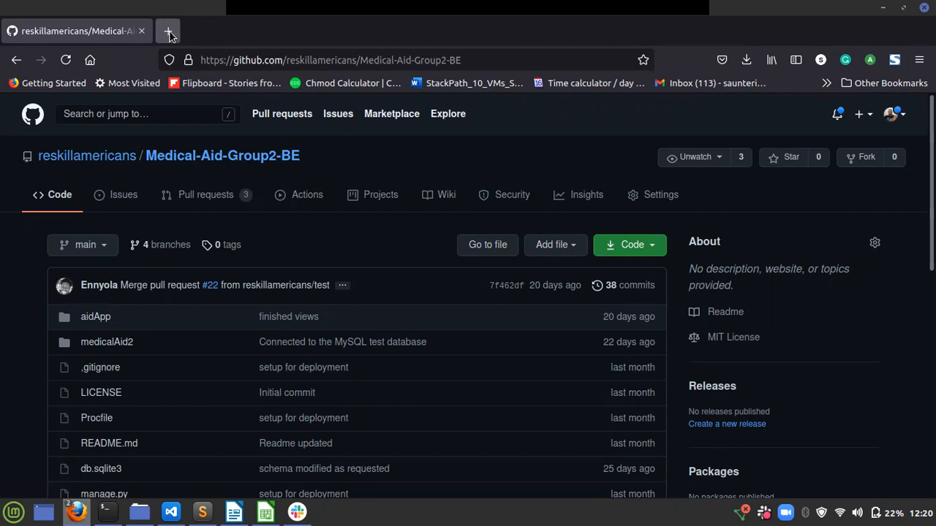
# Open a new browser tab on your GitHub profile and show its repositories list
pyautogui.click(169, 31)
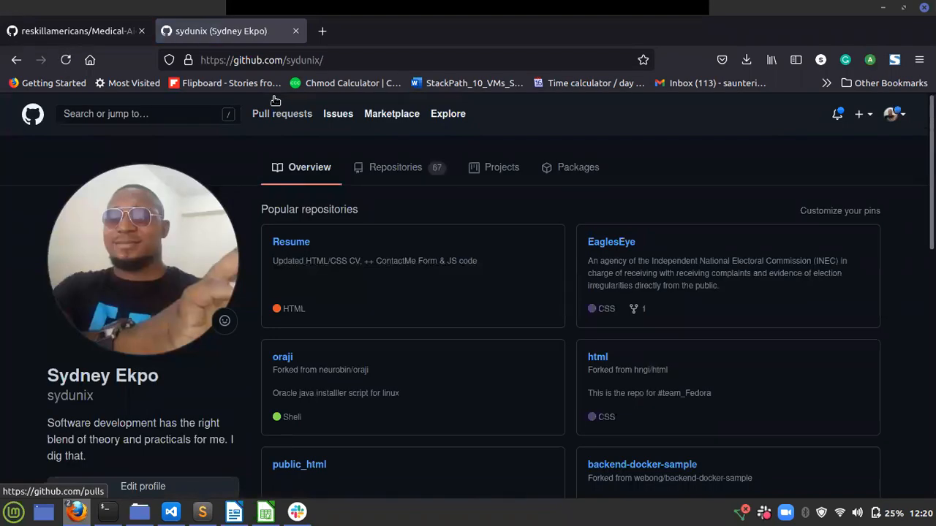
pyautogui.click(394, 167)
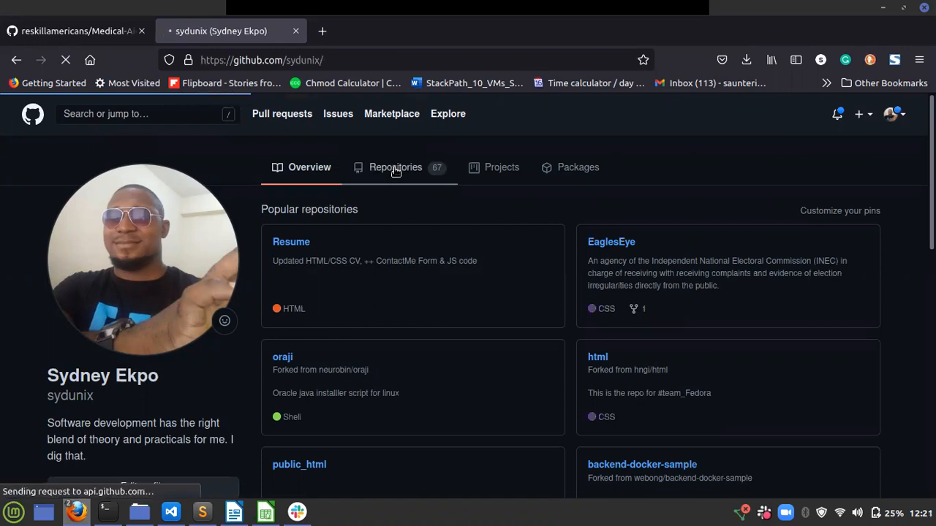
# Load your repositories list, then open Medical-Aid-Group2-BE from it
pyautogui.click(395, 167)
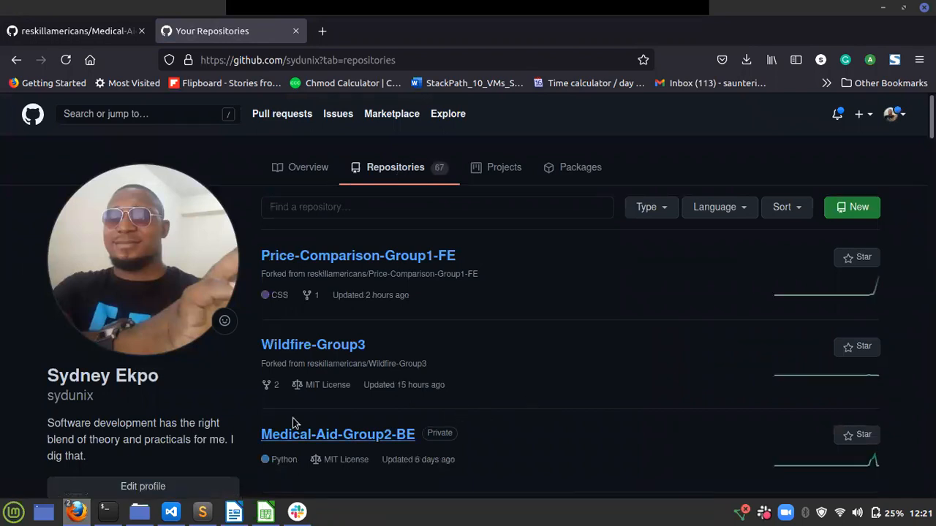
pyautogui.click(337, 435)
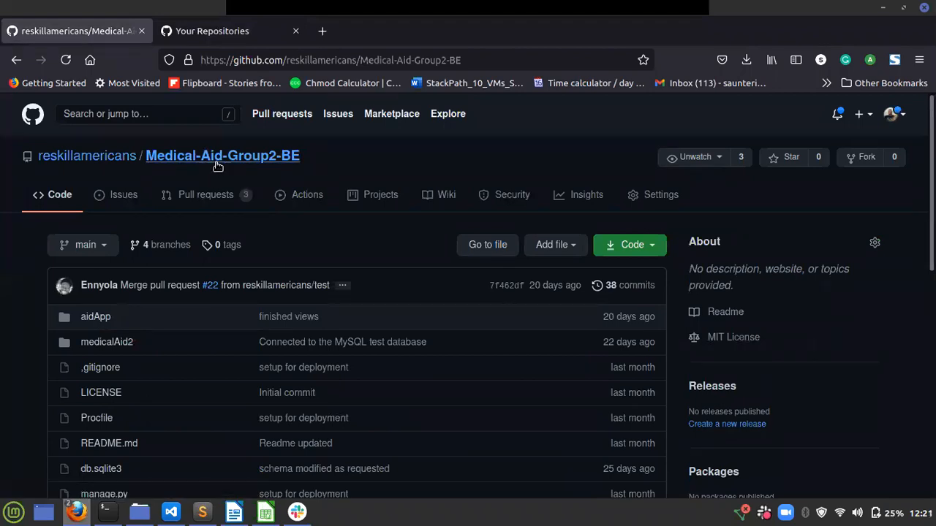
pyautogui.moveTo(307, 176)
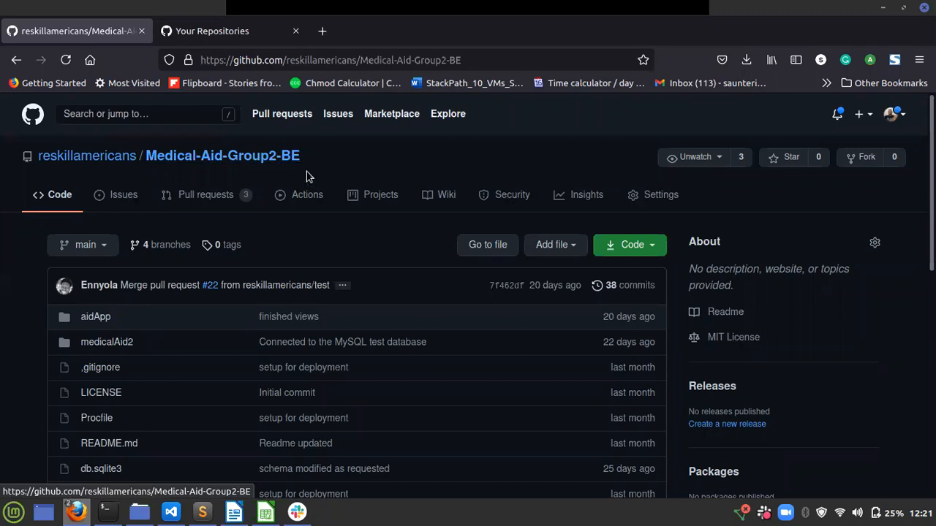
pyautogui.moveTo(86, 170)
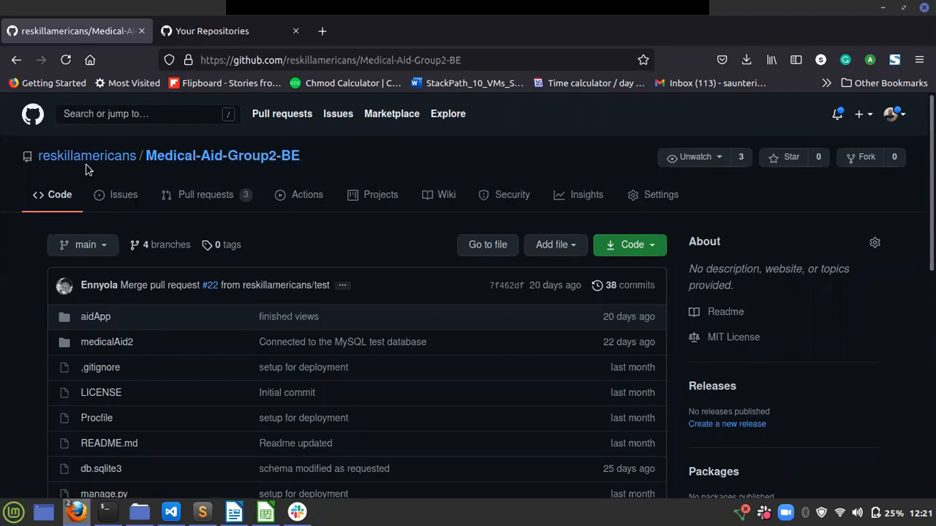
pyautogui.moveTo(87, 156)
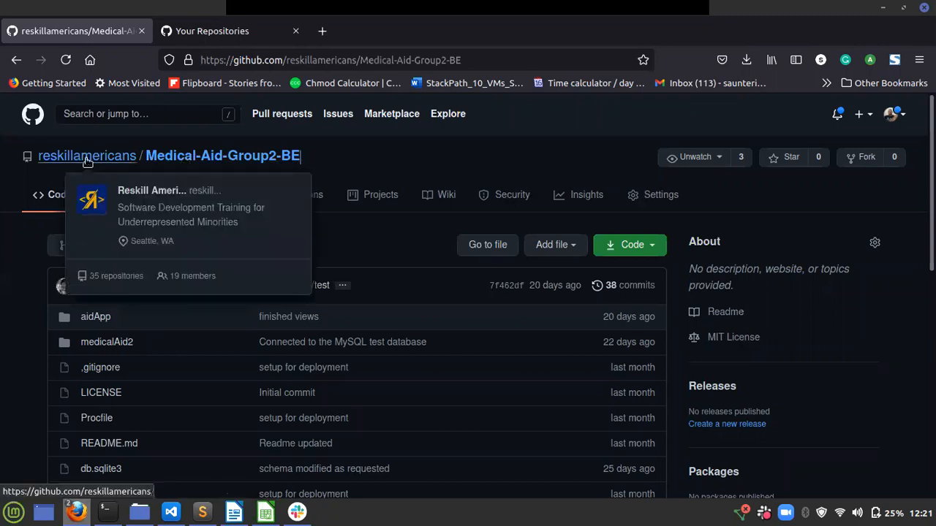
pyautogui.moveTo(114, 161)
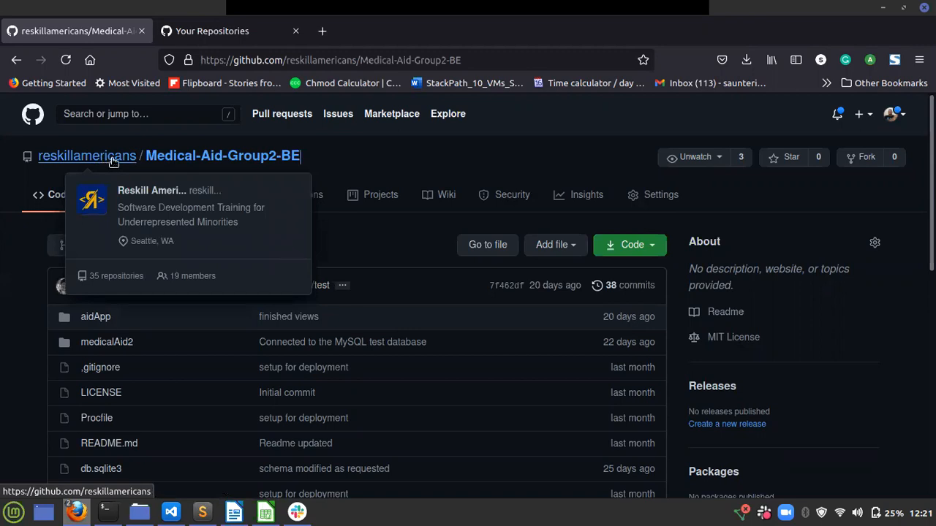
pyautogui.moveTo(499, 161)
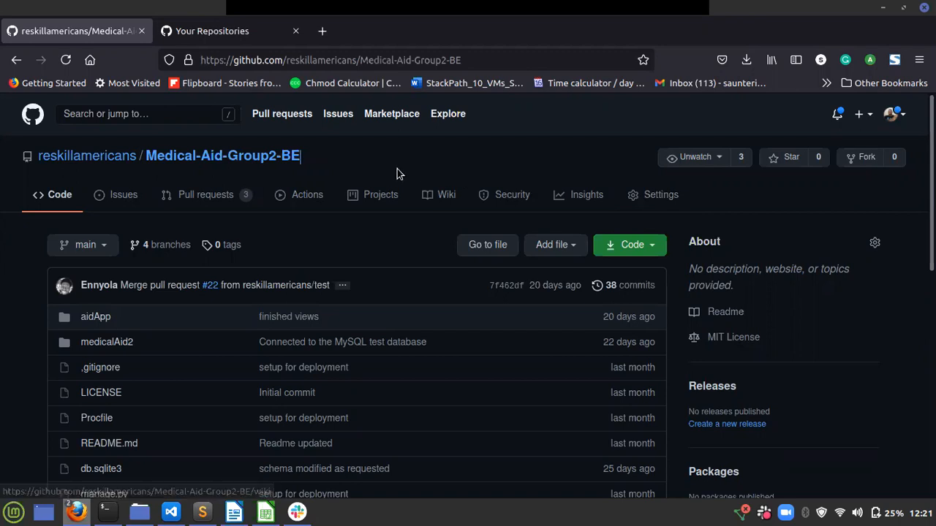
pyautogui.moveTo(280, 113)
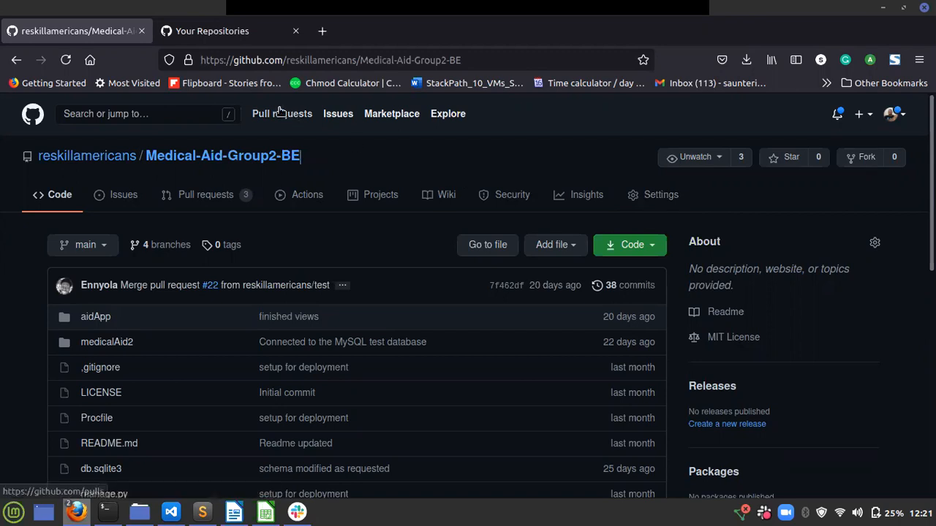
# Switch to the 'Your Repositories' tab showing the private Medical-Aid-Group2-BE copy
pyautogui.click(212, 31)
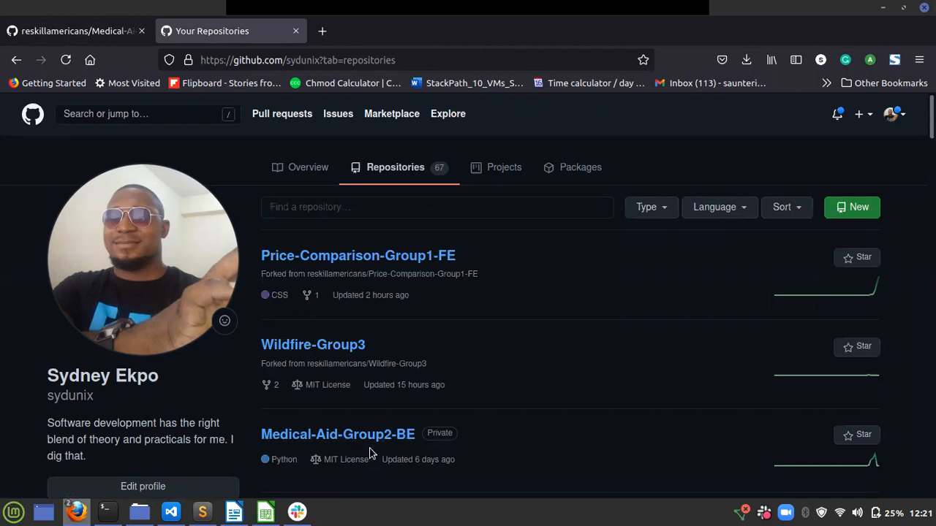
pyautogui.moveTo(317, 376)
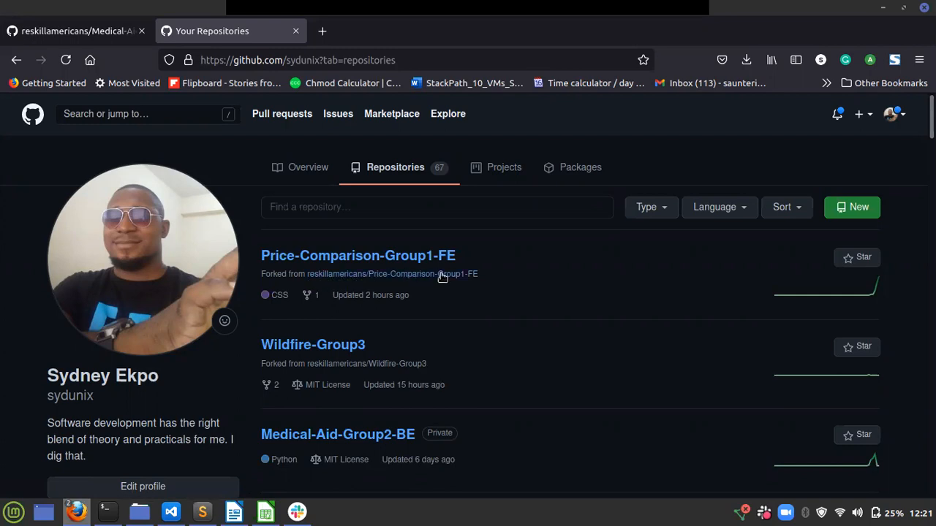
pyautogui.moveTo(407, 364)
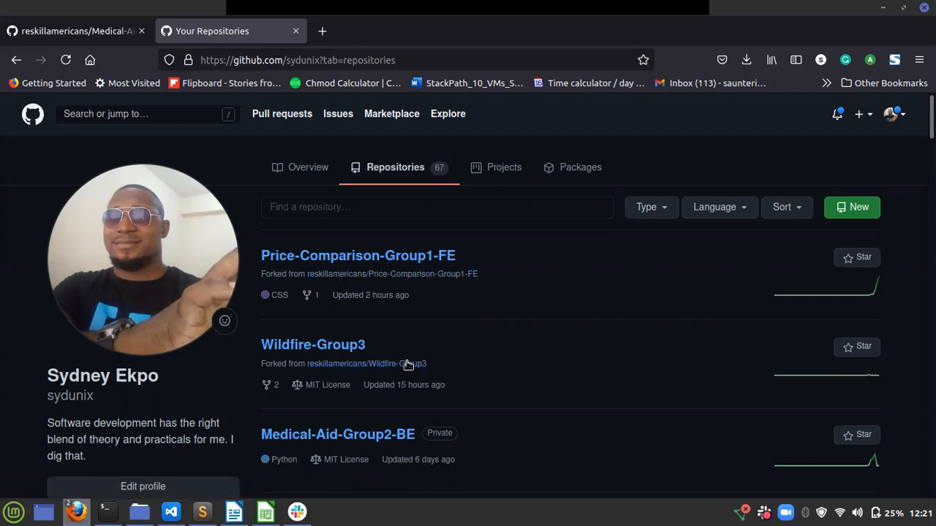
pyautogui.moveTo(378, 402)
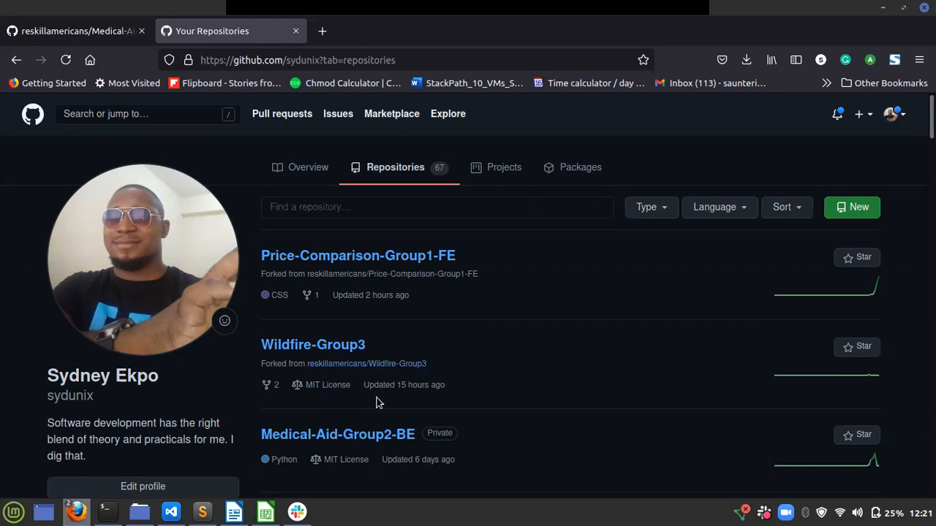
pyautogui.moveTo(368, 289)
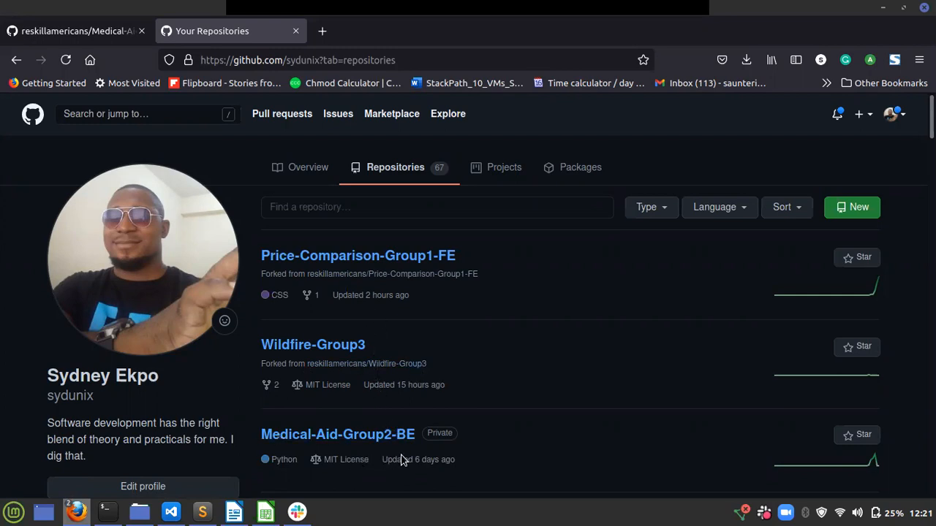
pyautogui.moveTo(440, 442)
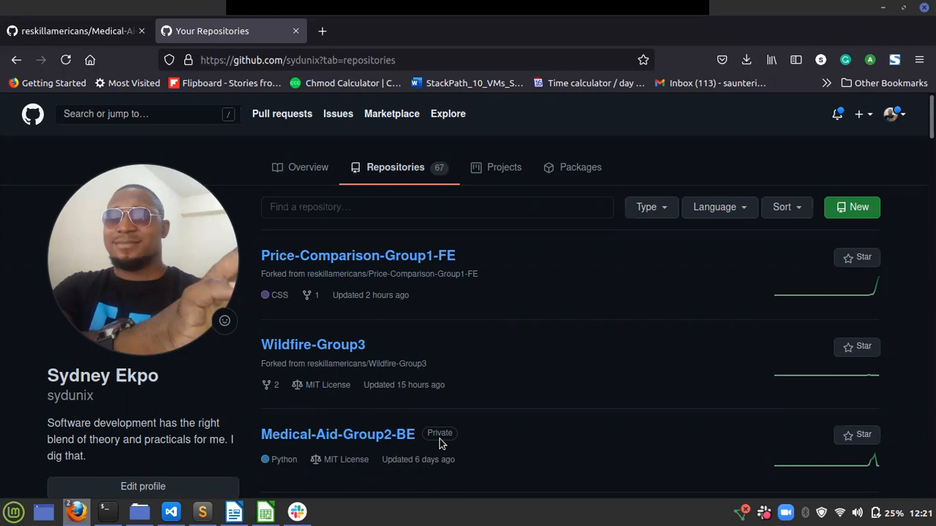
pyautogui.moveTo(359, 434)
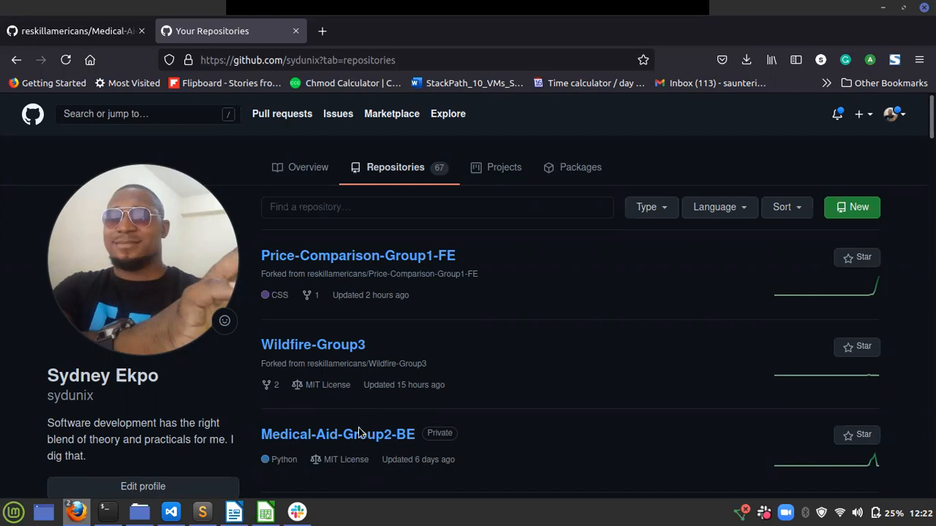
pyautogui.moveTo(357, 436)
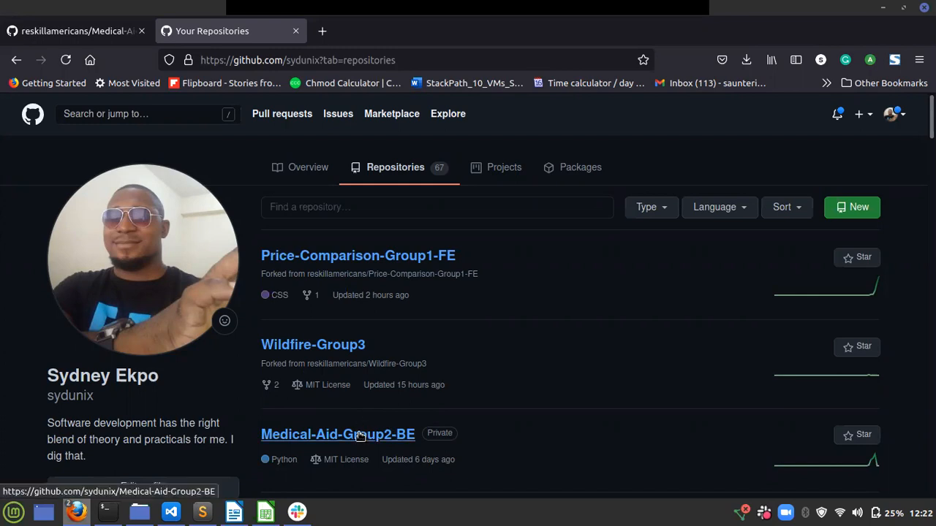
# Open the private sydunix/Medical-Aid-Group2-BE repository from the list
pyautogui.click(337, 435)
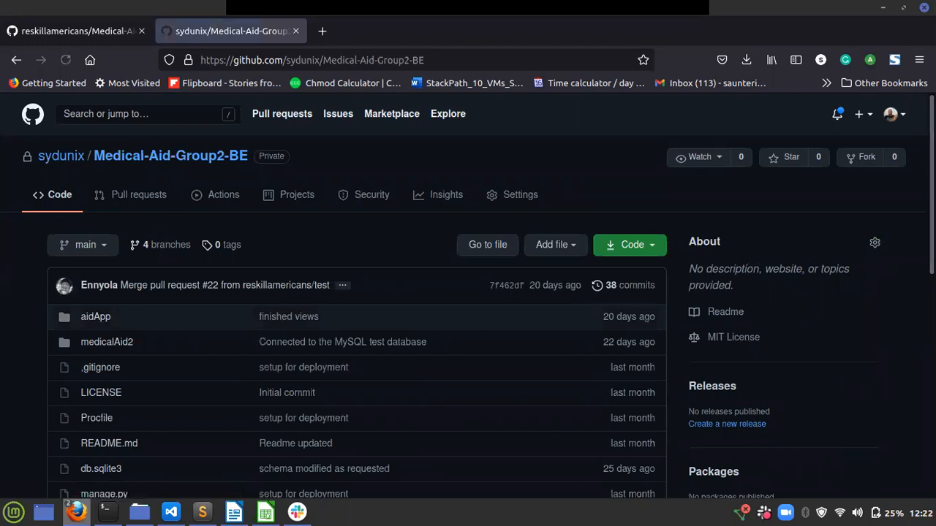
pyautogui.moveTo(296, 514)
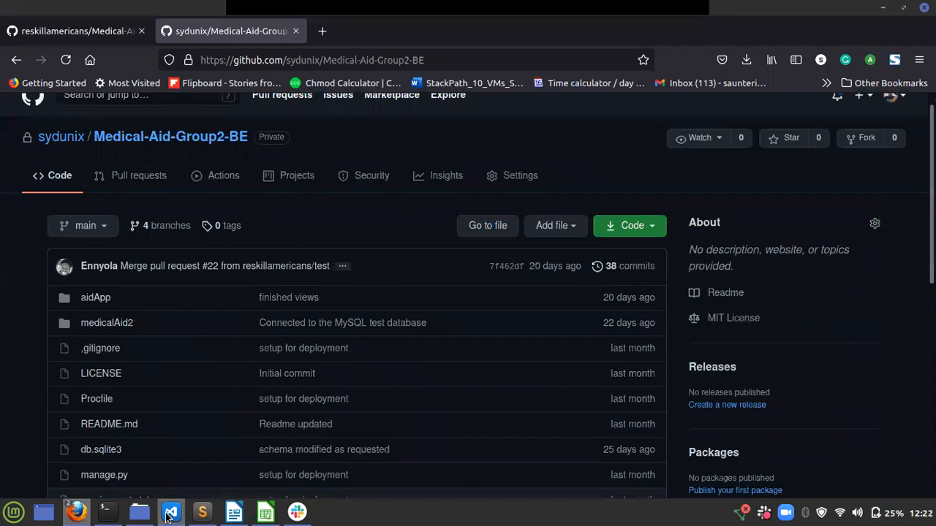
# Bring VS Code forward and focus the bash terminal in the Medical-Aid-Group2-BE folder
pyautogui.click(148, 511)
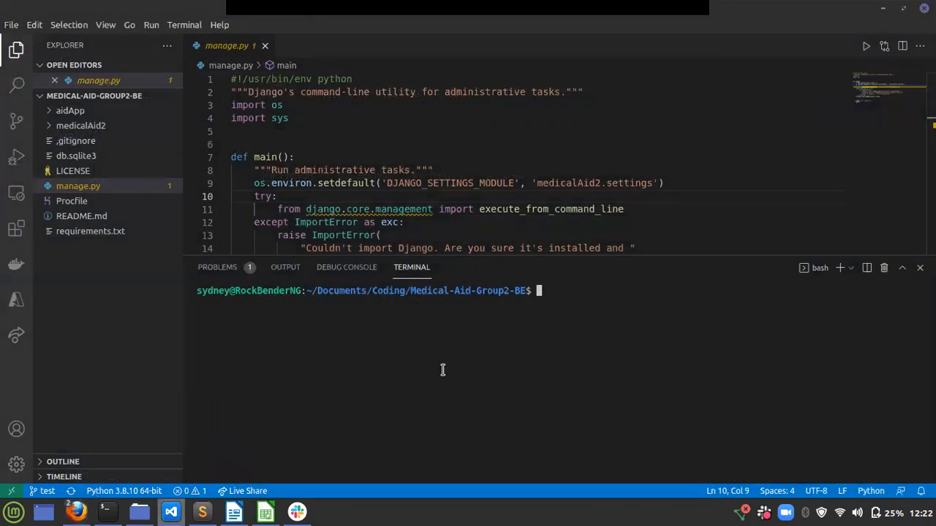
pyautogui.click(547, 290)
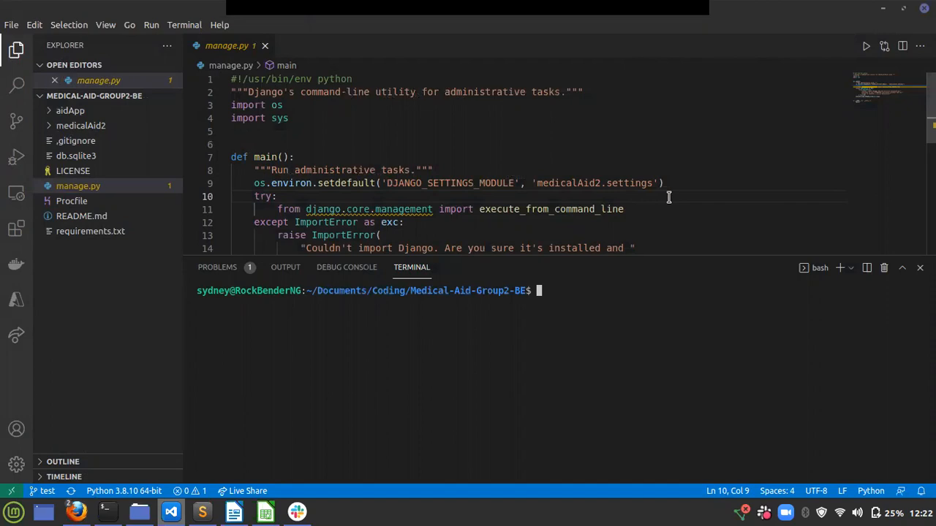
pyautogui.moveTo(883, 7)
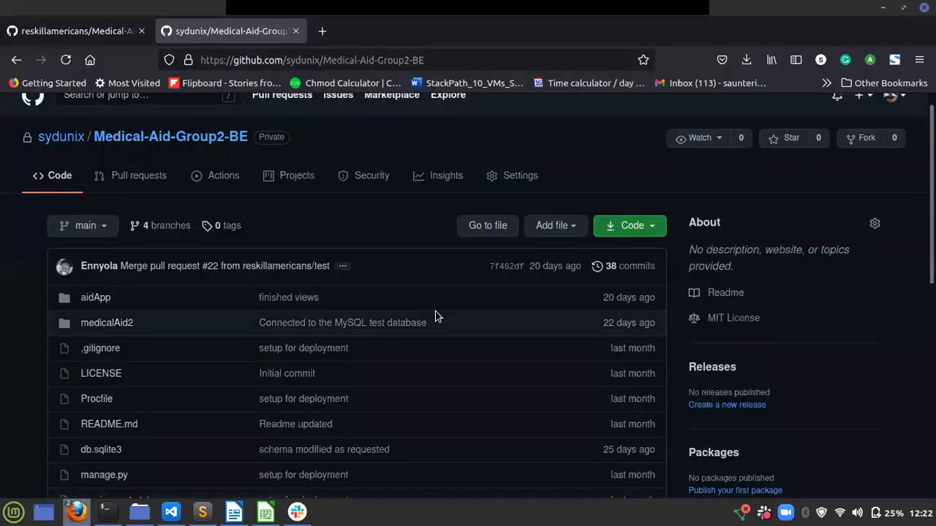
pyautogui.moveTo(412, 232)
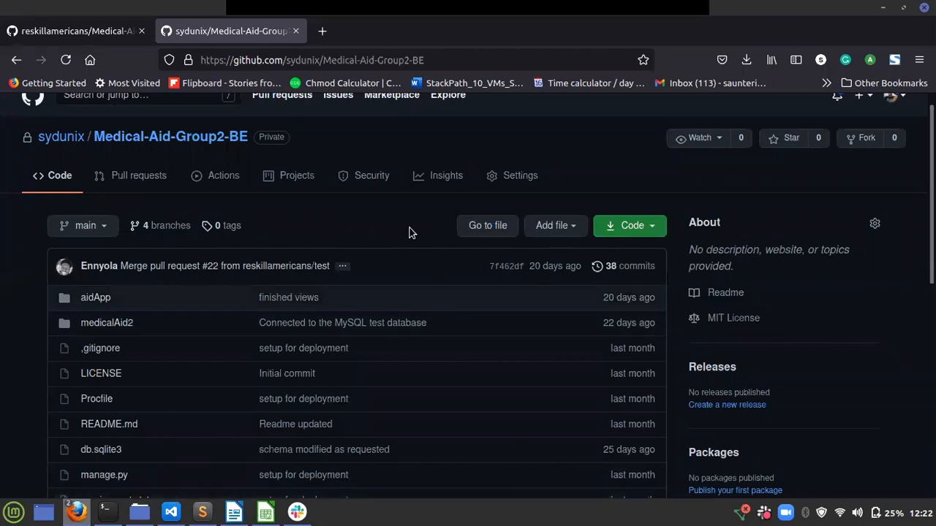
pyautogui.moveTo(185, 146)
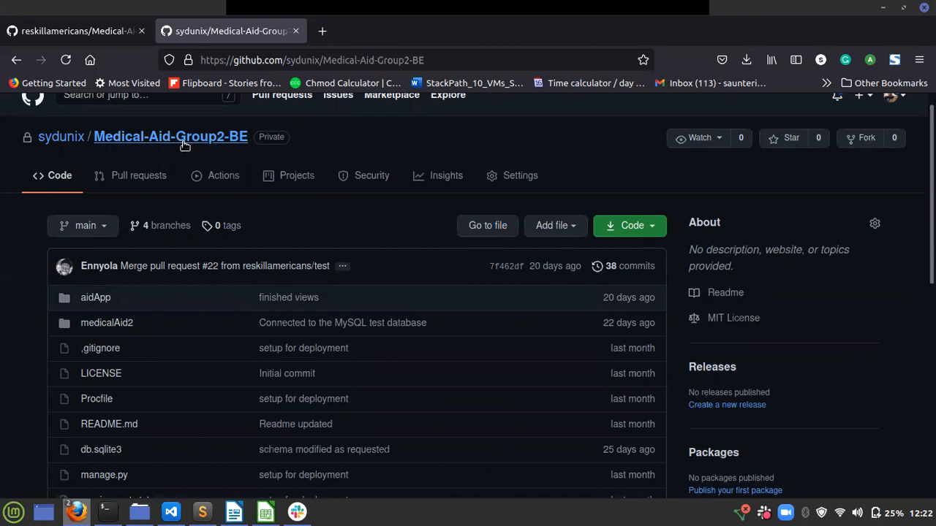
pyautogui.moveTo(257, 160)
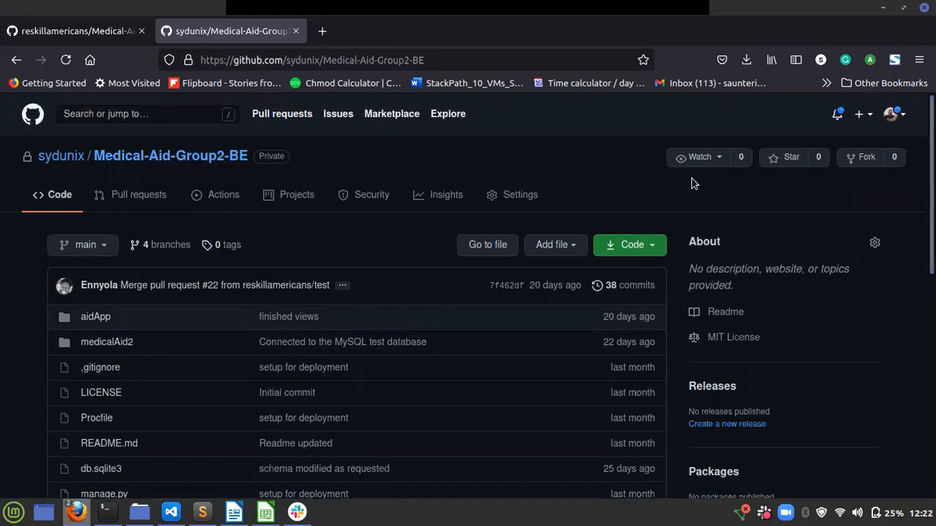
# Open Settings for the private sydunix/Medical-Aid-Group2-BE repository
pyautogui.click(520, 194)
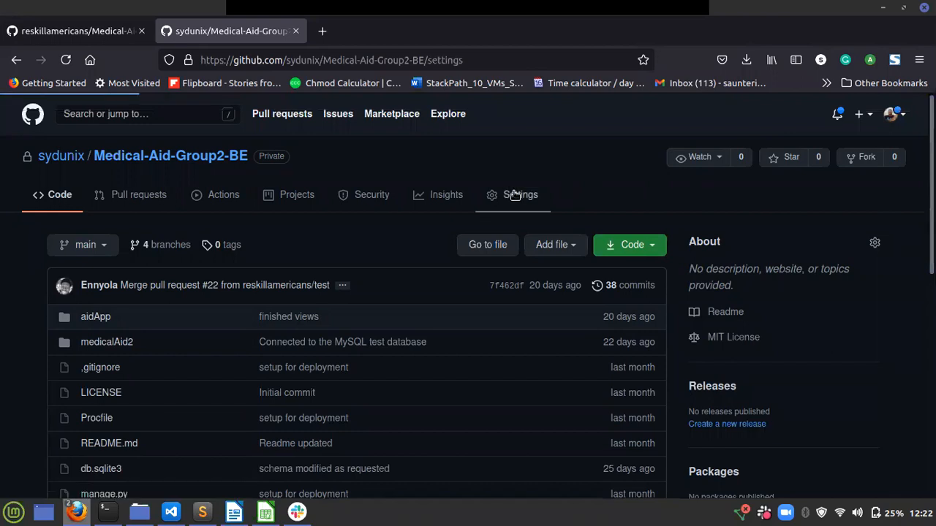
# Delete sydunix/Medical-Aid-Group2-BE from the Danger Zone, confirming with its full name
pyautogui.click(521, 194)
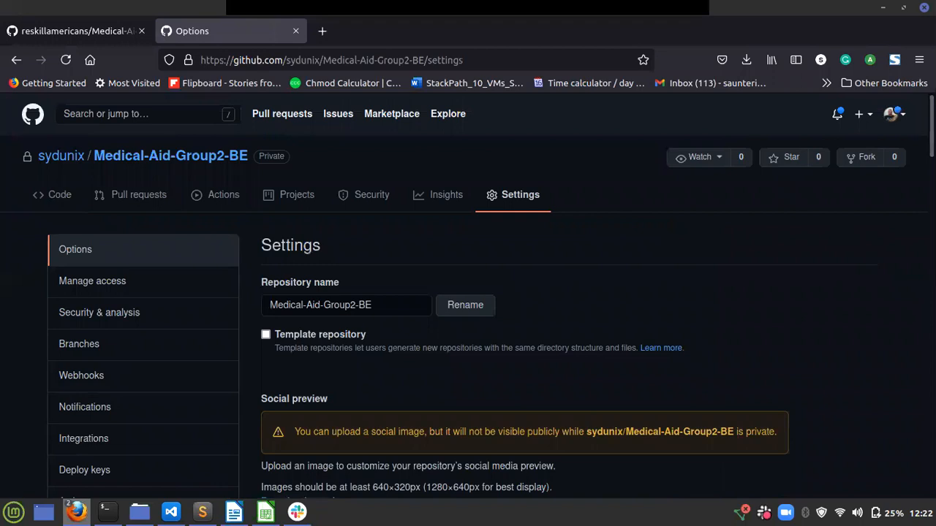
pyautogui.scroll(-3)
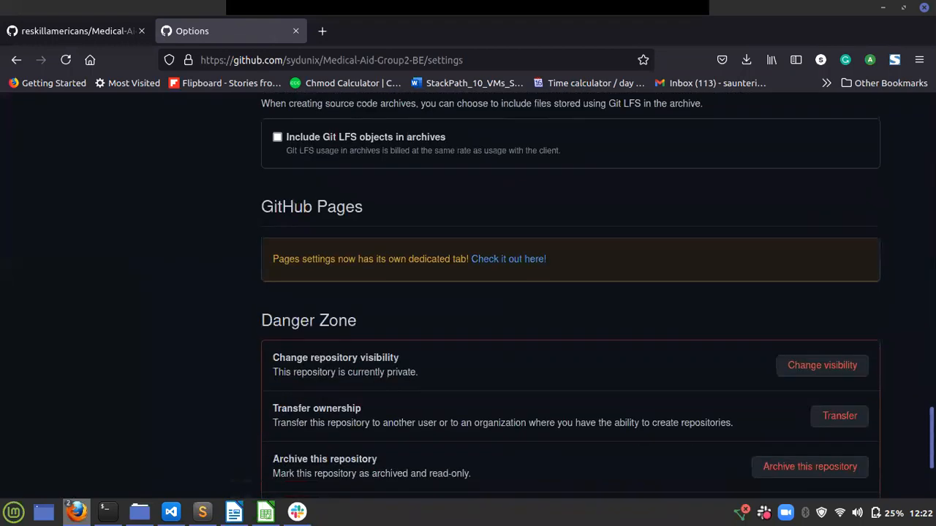
pyautogui.scroll(-3)
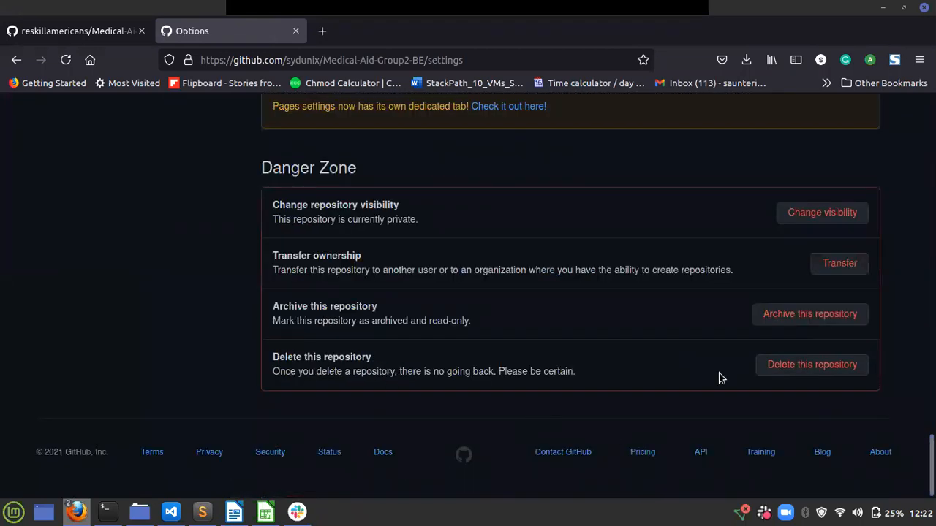
pyautogui.click(812, 365)
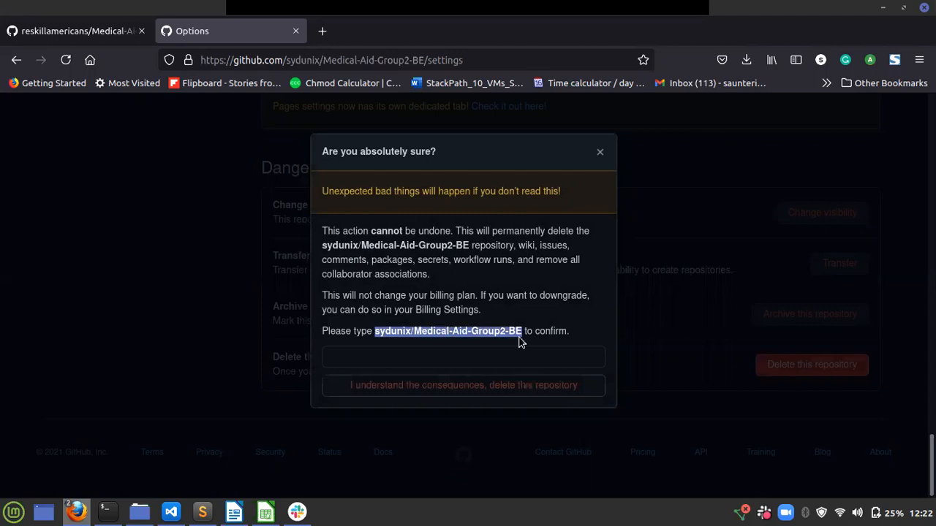
pyautogui.write('sydunix/Medical-Aid-Group2-BE')
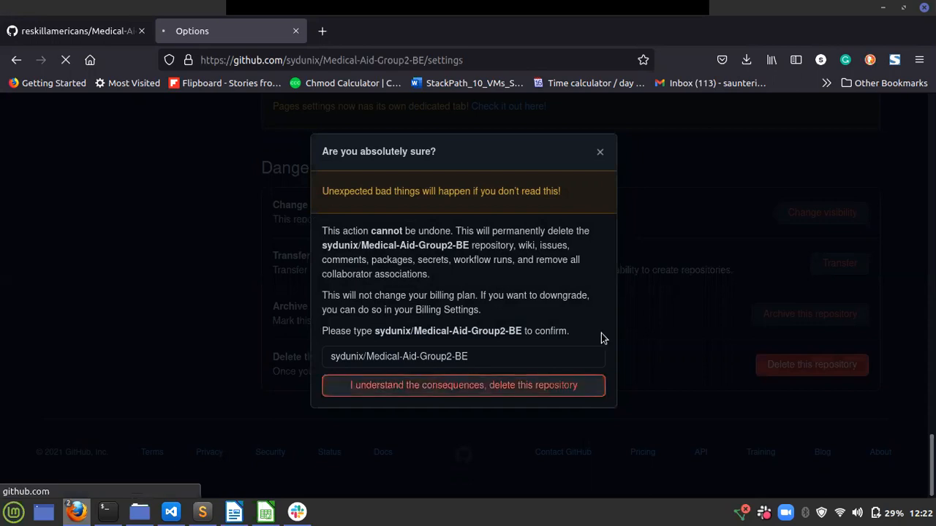
pyautogui.click(463, 385)
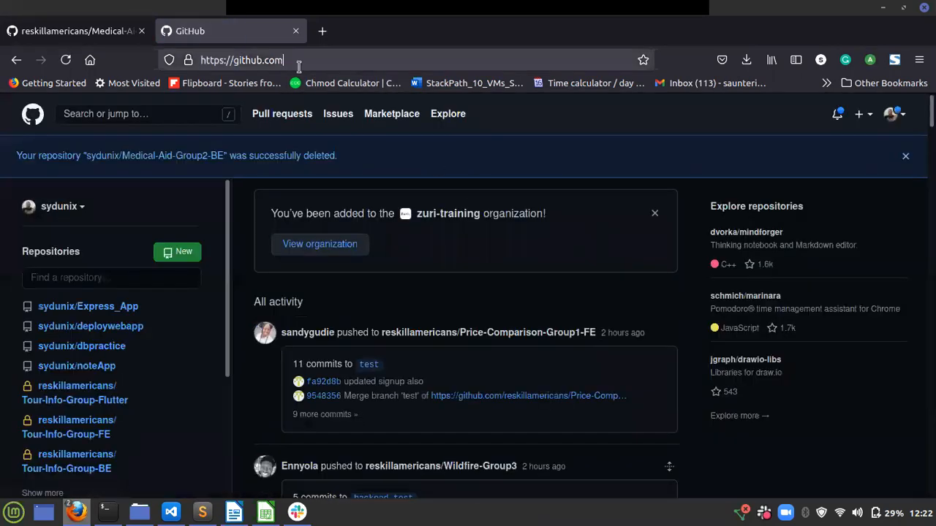
# Check the sydunix repositories list, then switch to the reskillamericans/Medical-Aid-Group2-BE tab
pyautogui.click(269, 60)
pyautogui.write('/sydunix/')
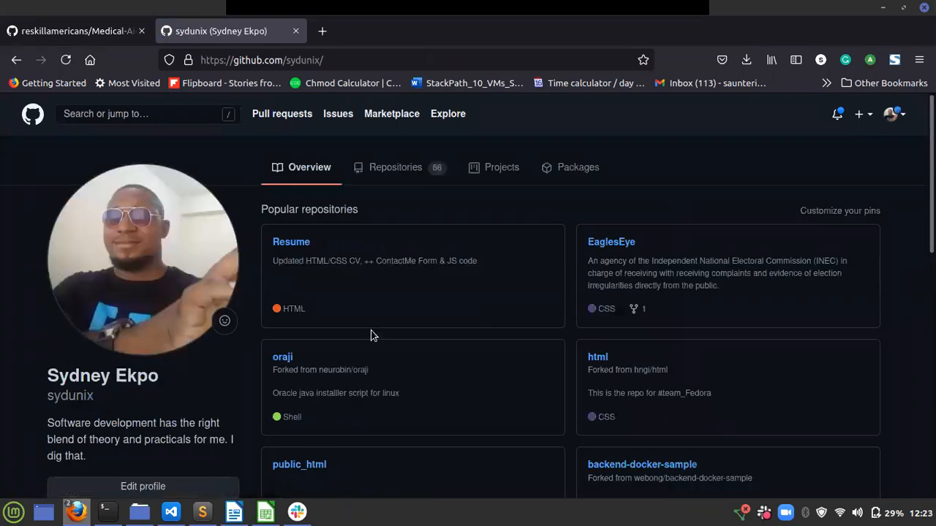
pyautogui.click(395, 167)
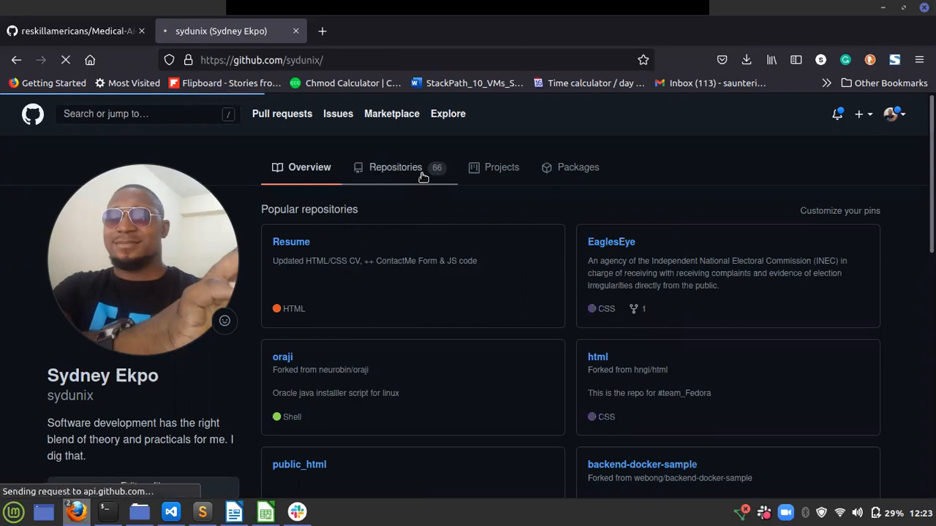
pyautogui.click(396, 167)
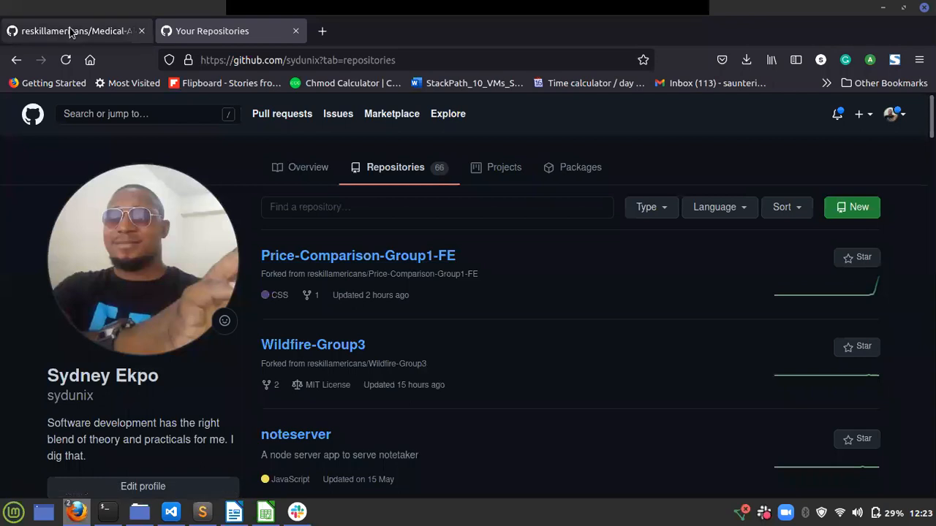
pyautogui.click(73, 31)
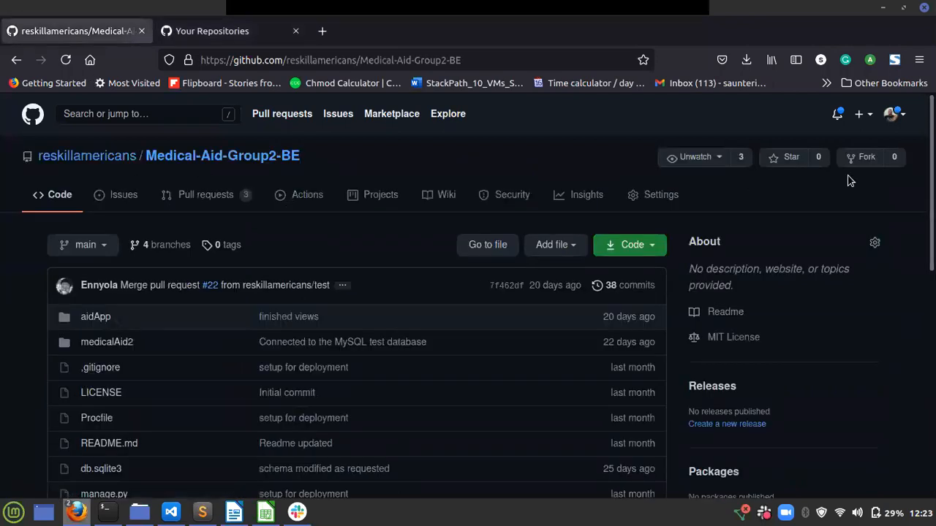
# Fork Medical-Aid-Group2-BE with sydunix chosen as the destination account
pyautogui.click(866, 157)
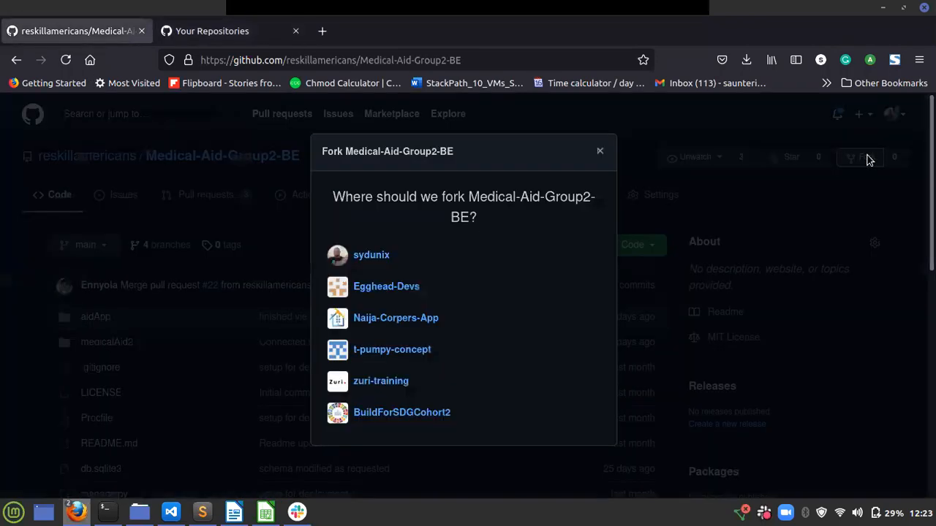
pyautogui.click(370, 254)
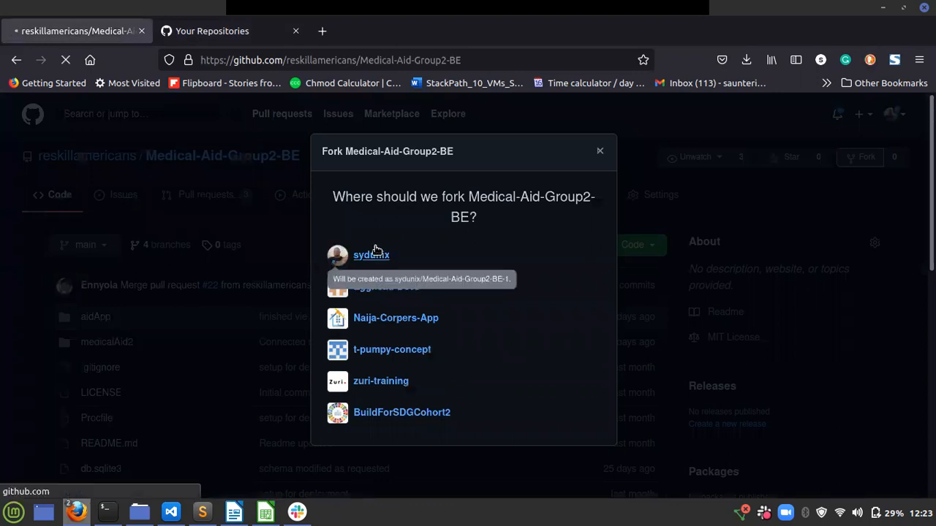
pyautogui.click(370, 254)
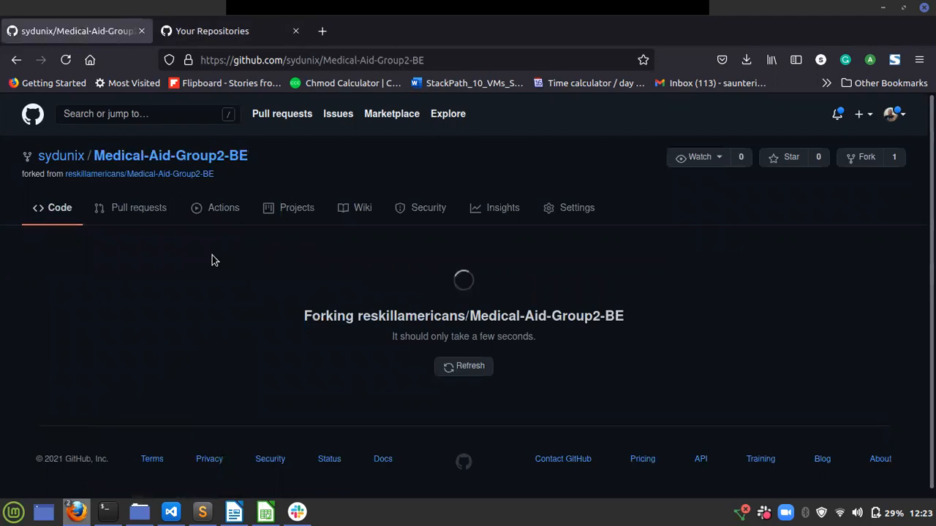
pyautogui.moveTo(301, 247)
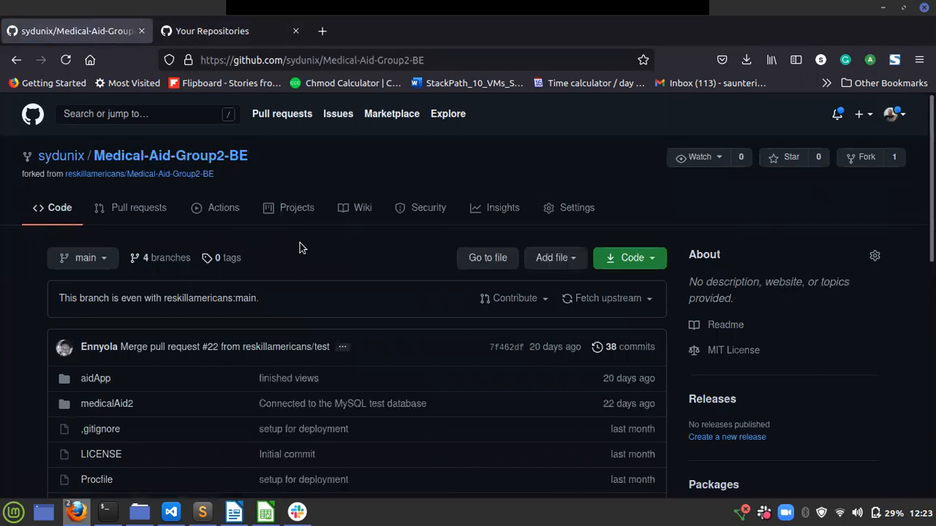
# Switch the sydunix/Medical-Aid-Group2-BE fork to its test branch
pyautogui.click(82, 257)
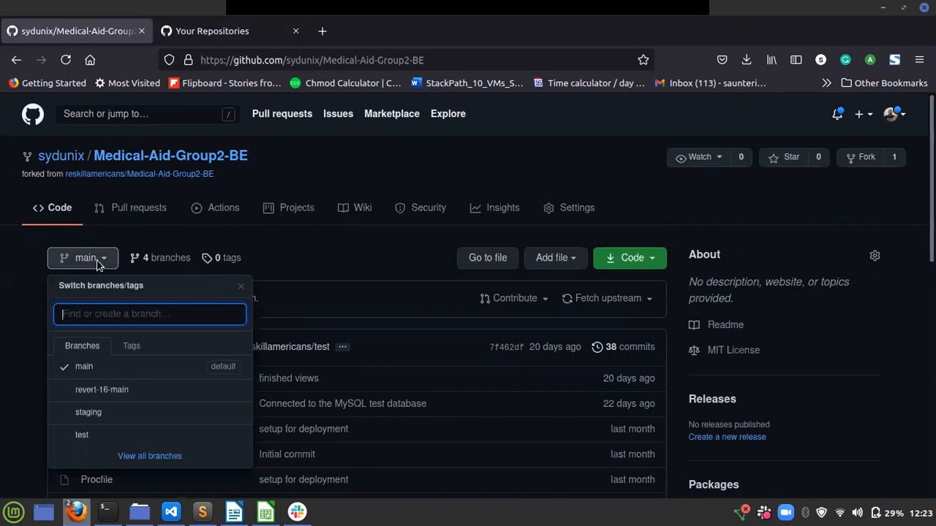
pyautogui.moveTo(106, 436)
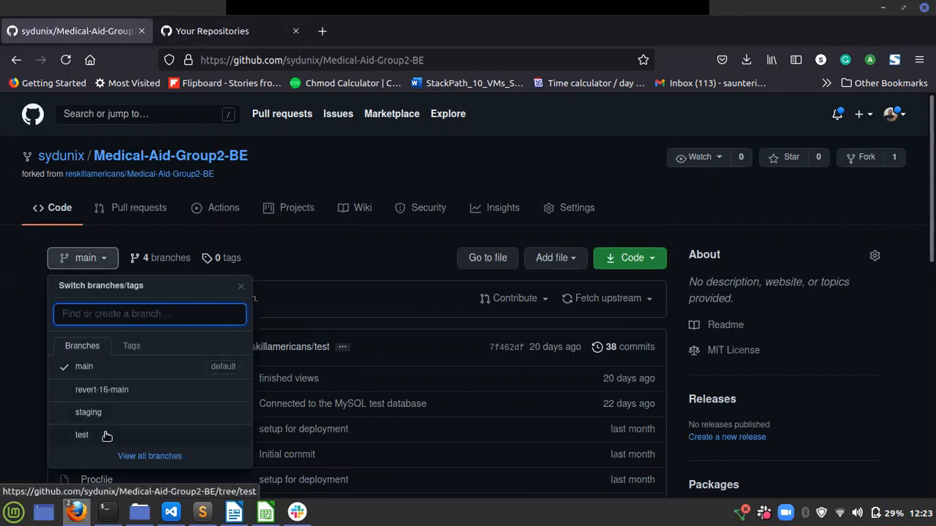
pyautogui.click(82, 435)
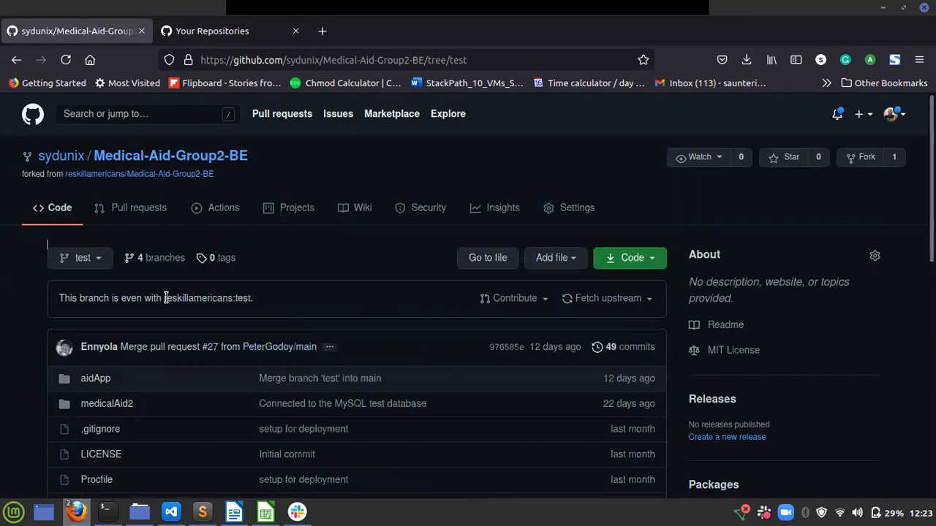
pyautogui.moveTo(260, 313)
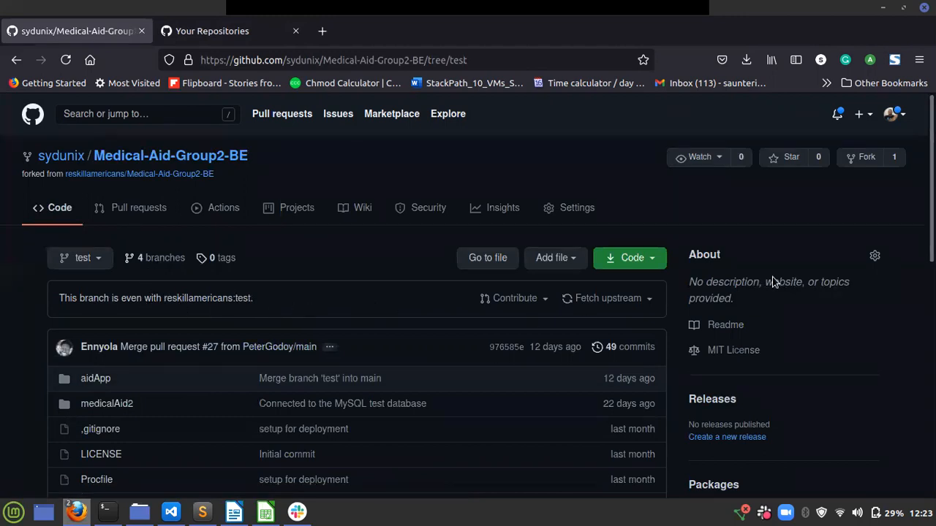
pyautogui.moveTo(386, 416)
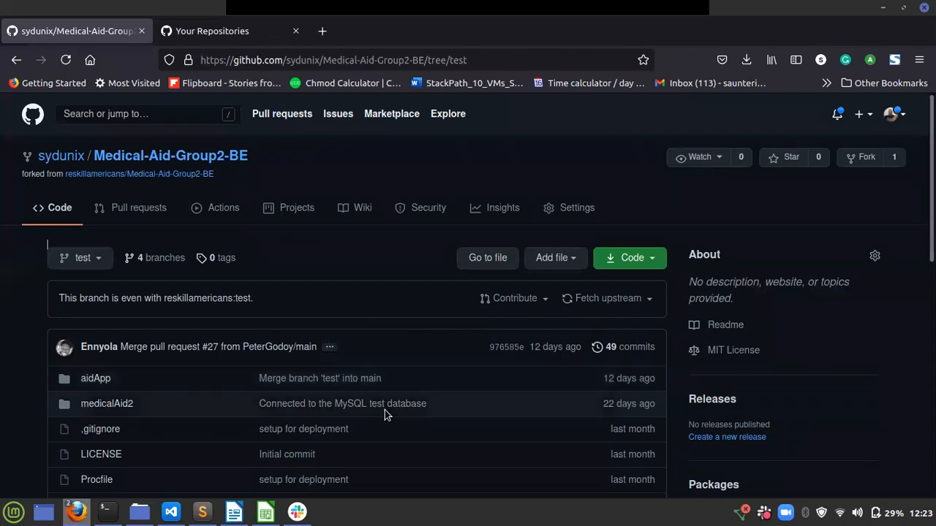
pyautogui.moveTo(574, 332)
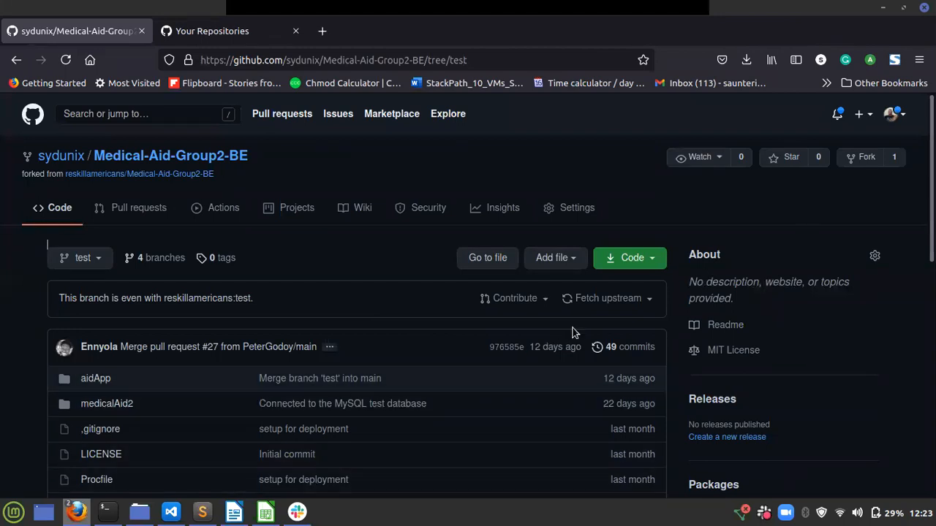
pyautogui.moveTo(159, 506)
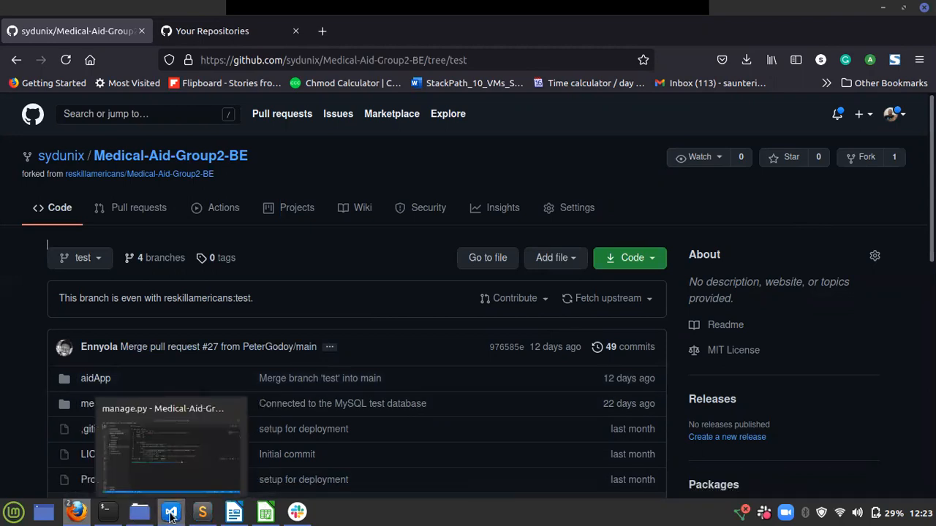
# In VS Code's terminal, confirm the test branch and run 'git pull origin test'
pyautogui.click(143, 508)
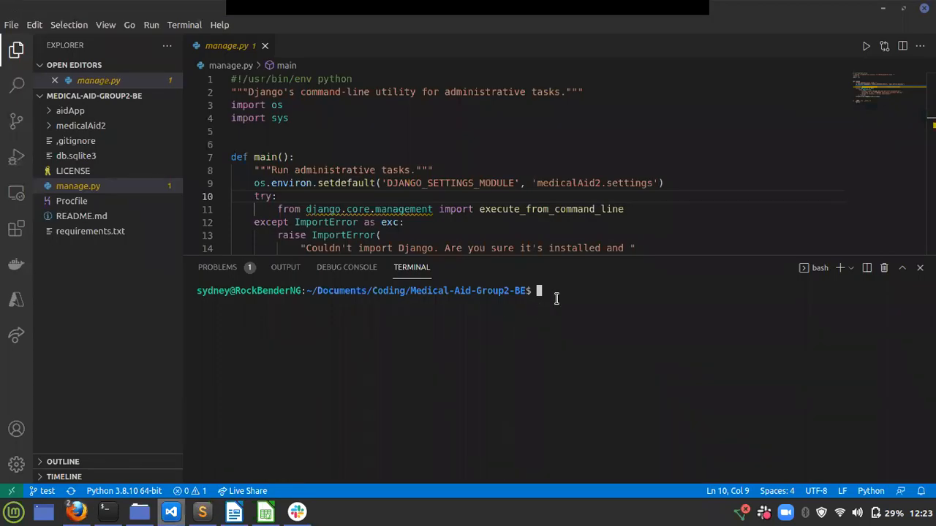
pyautogui.write('g')
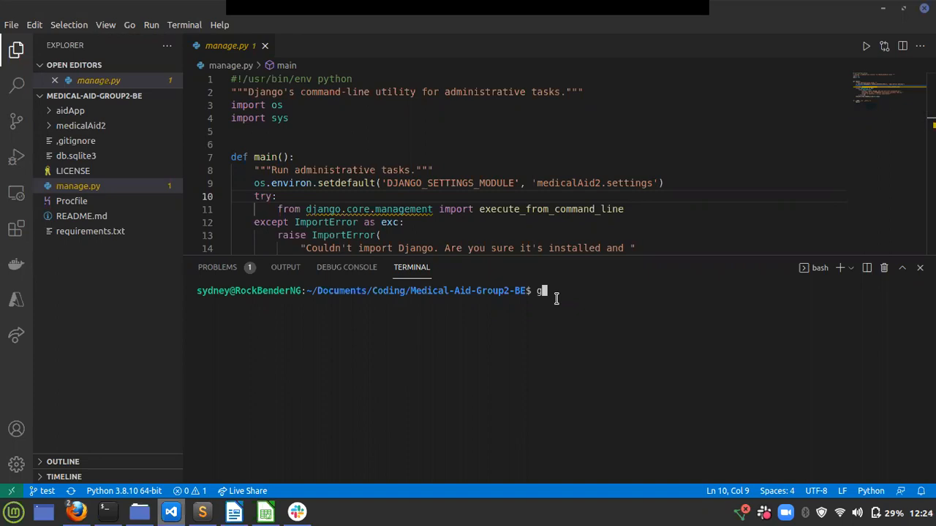
pyautogui.write('it branch')
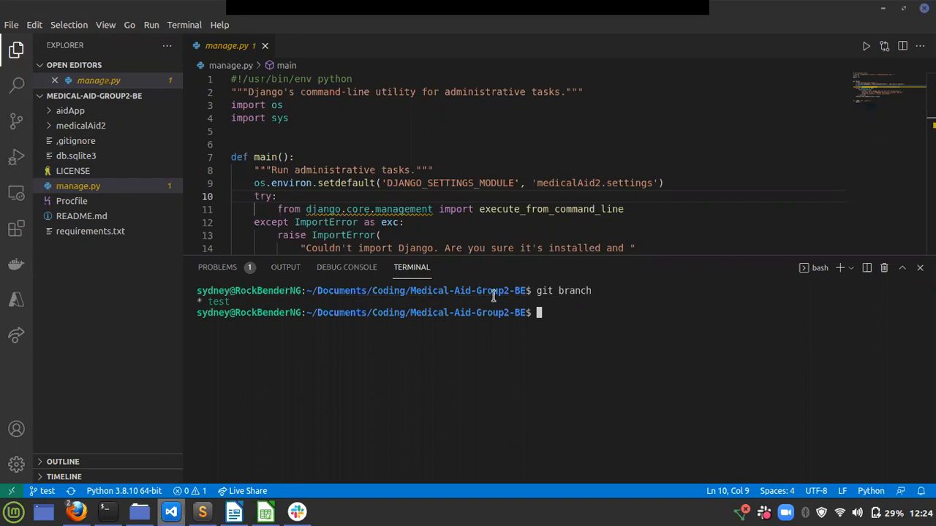
pyautogui.write('git')
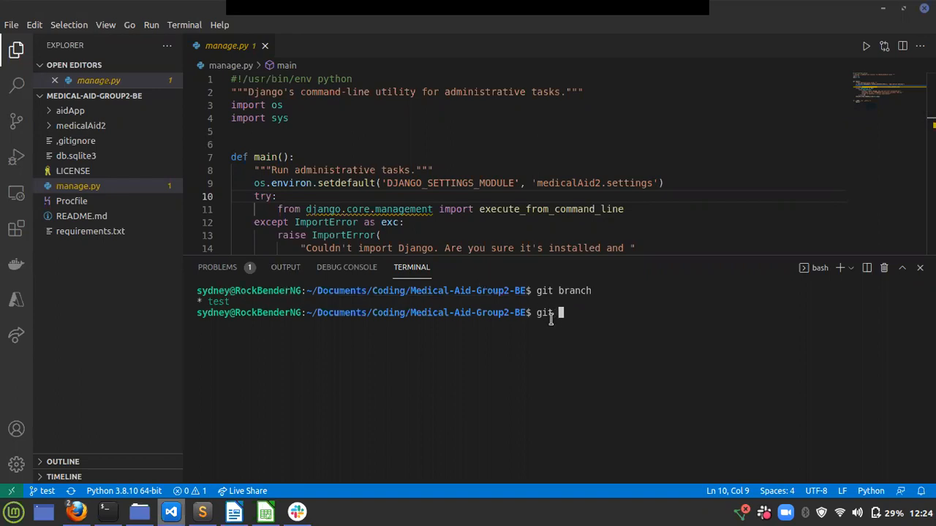
pyautogui.write('pull ori')
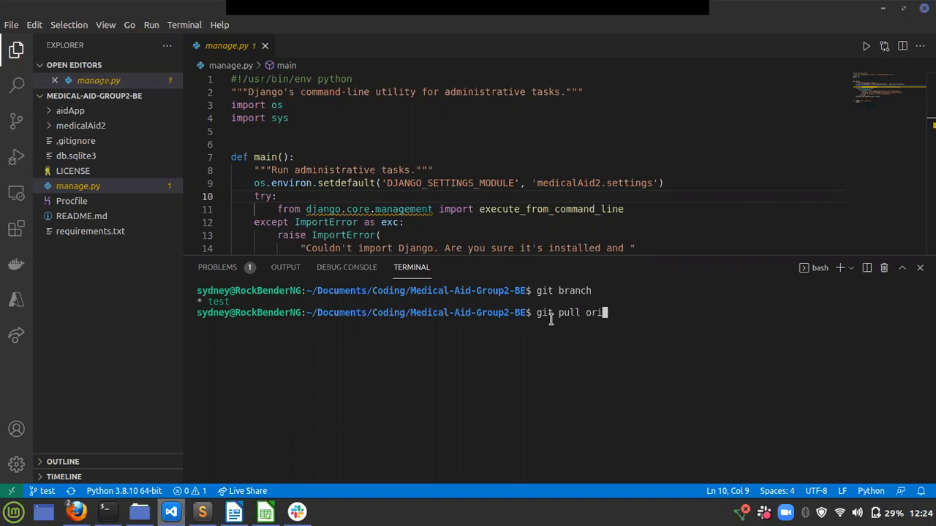
pyautogui.write('gin tes')
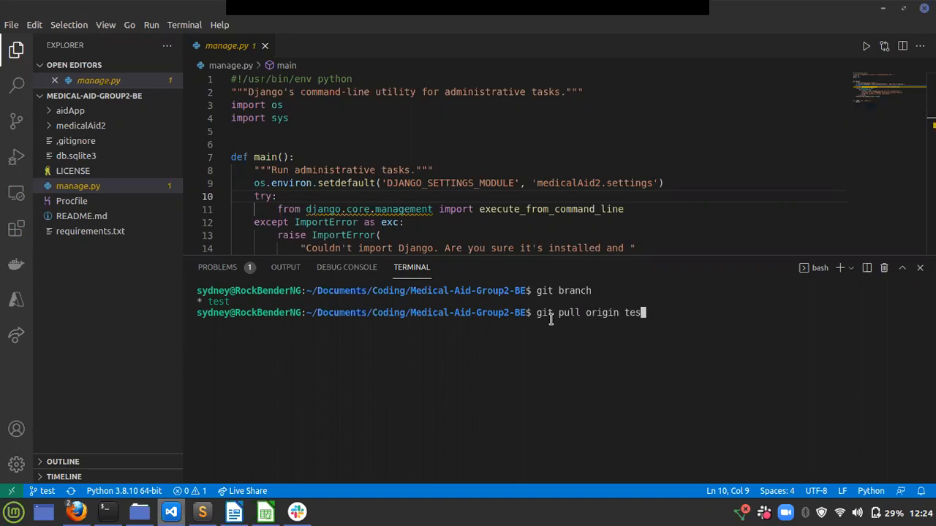
pyautogui.press('Enter')
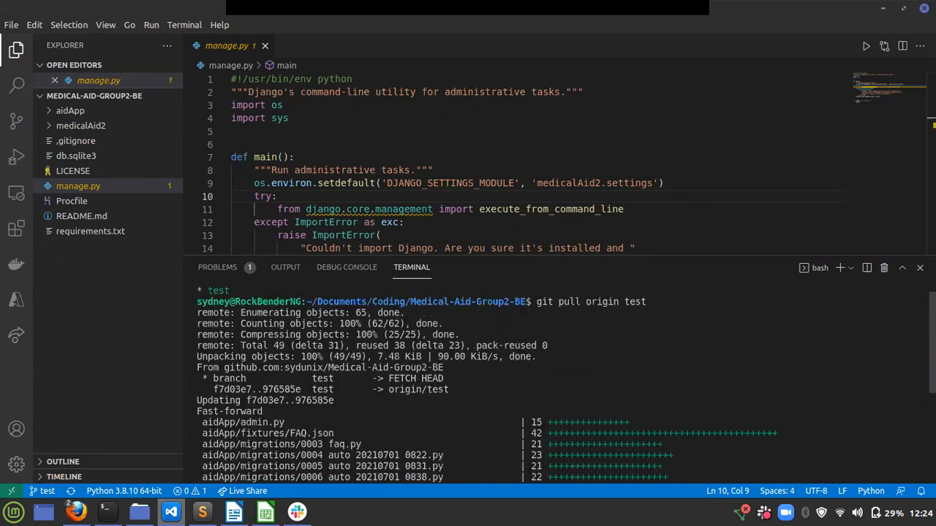
# Scroll through the pull summary showing 12 files changed and new aidApp migrations
pyautogui.scroll(-3)
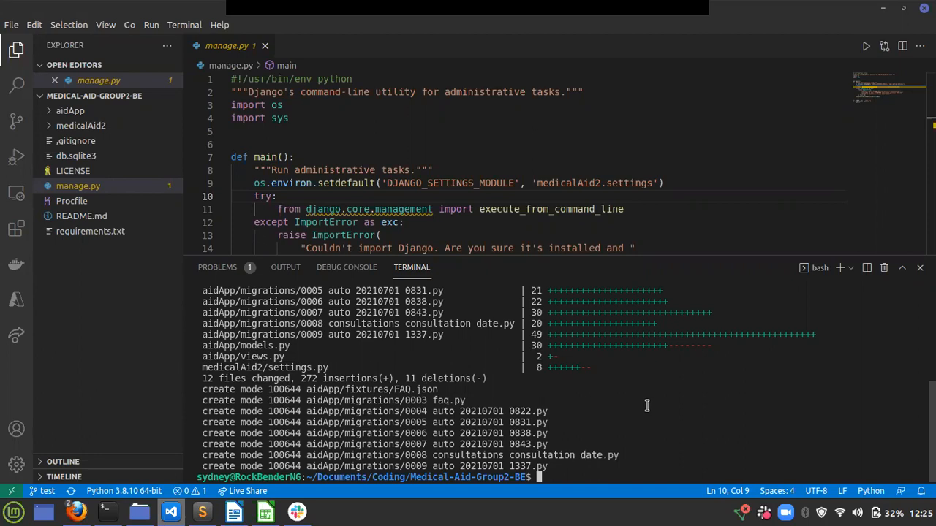
pyautogui.moveTo(646, 404)
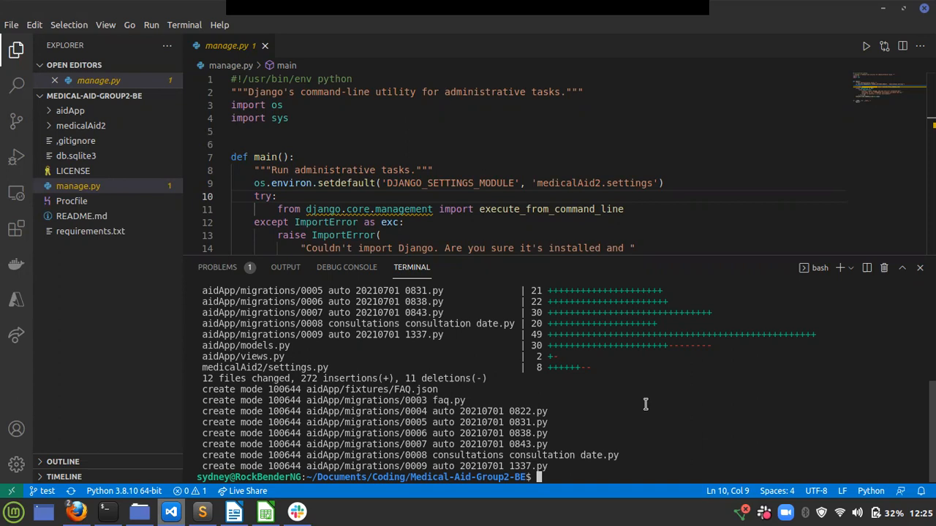